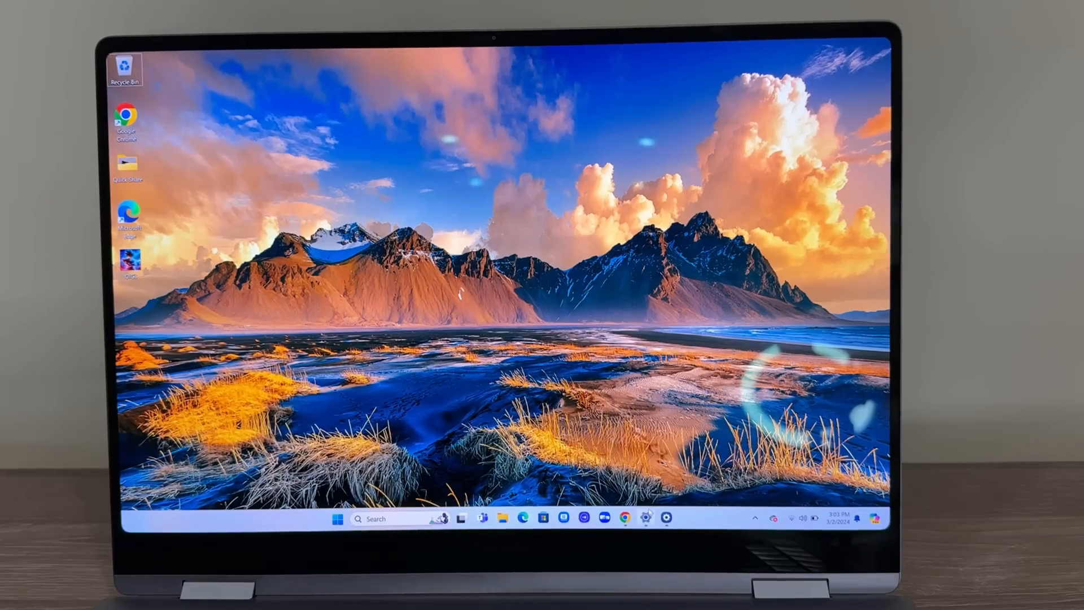
- Reach the Display page showing brightness, color profile, HDR and resolution options
{"action": "left_click", "coordinate": [666, 519]}
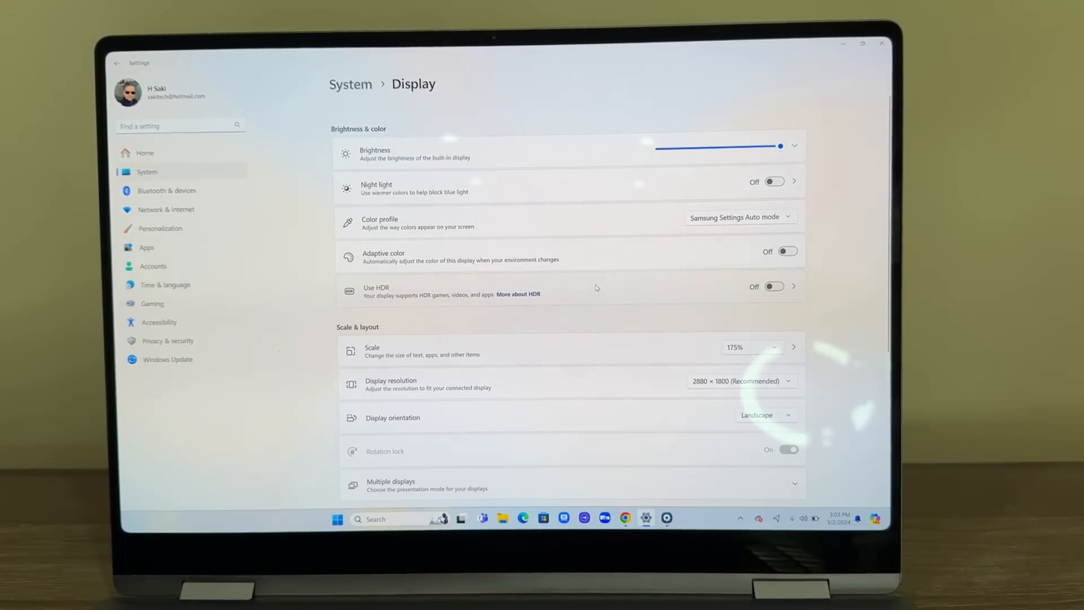
{"action": "left_click", "coordinate": [793, 286]}
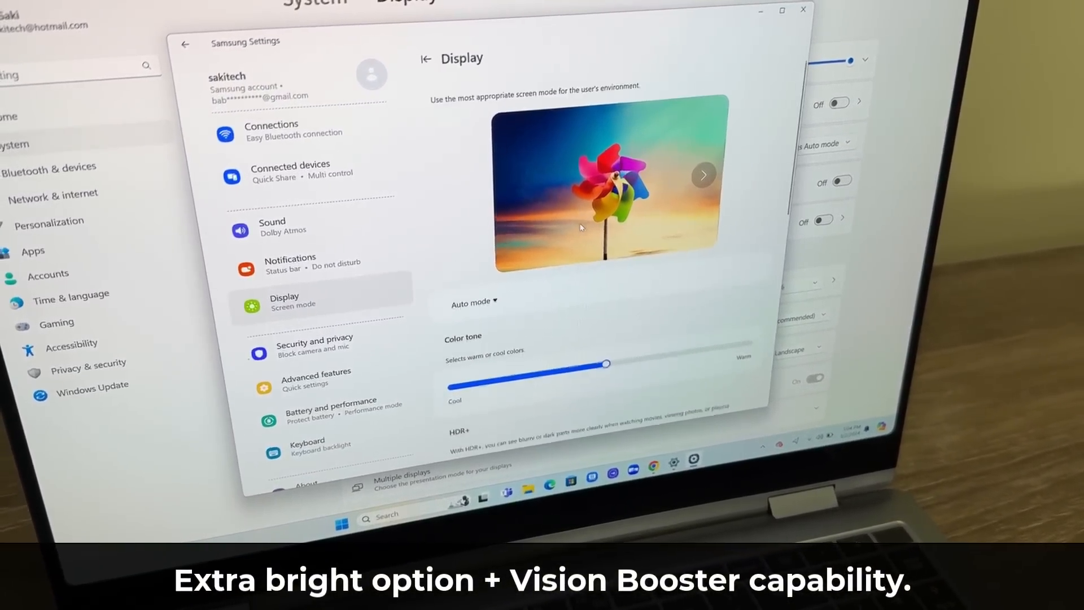
- Review Color tone, HDR+ and Vision Booster under Display screen mode, then move to the Connections page
{"action": "scroll", "scroll_direction": "down", "scroll_amount": 3}
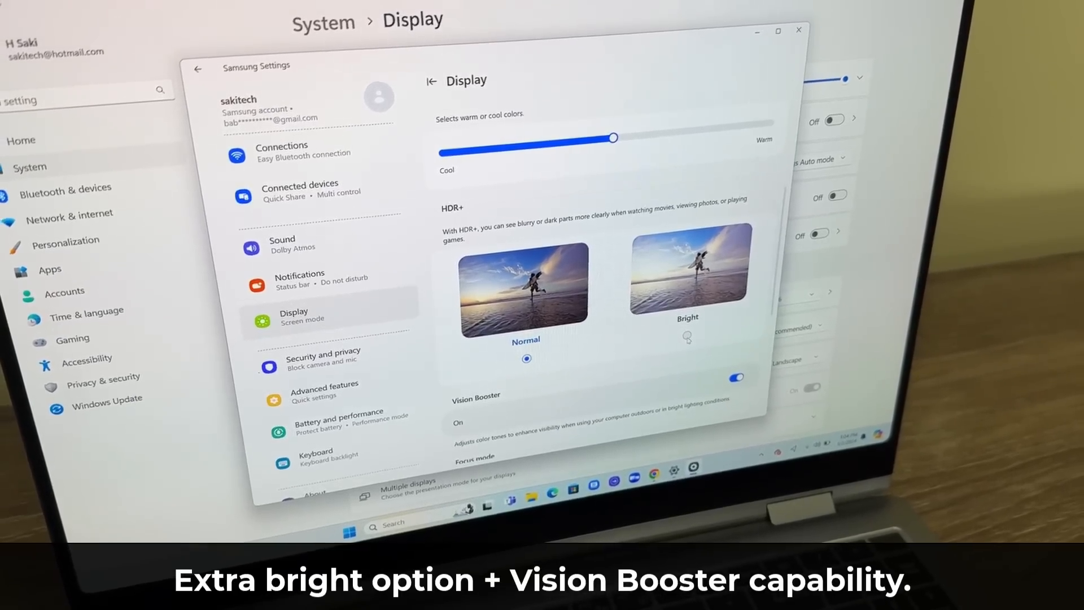
{"action": "scroll", "scroll_direction": "down", "scroll_amount": 3}
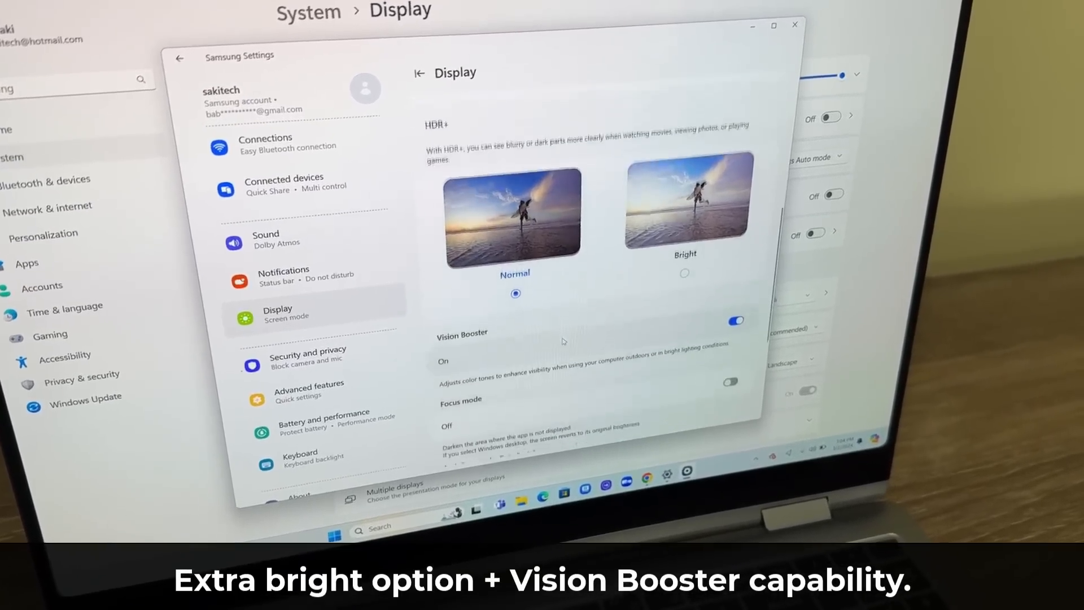
{"action": "scroll", "scroll_direction": "down", "scroll_amount": 3}
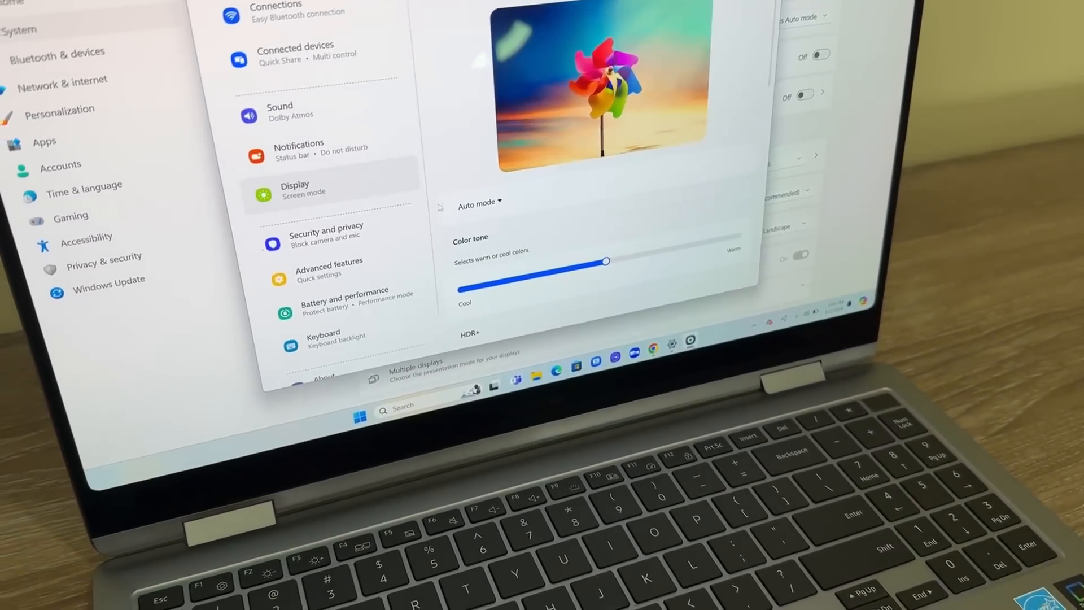
{"action": "left_click", "coordinate": [477, 202]}
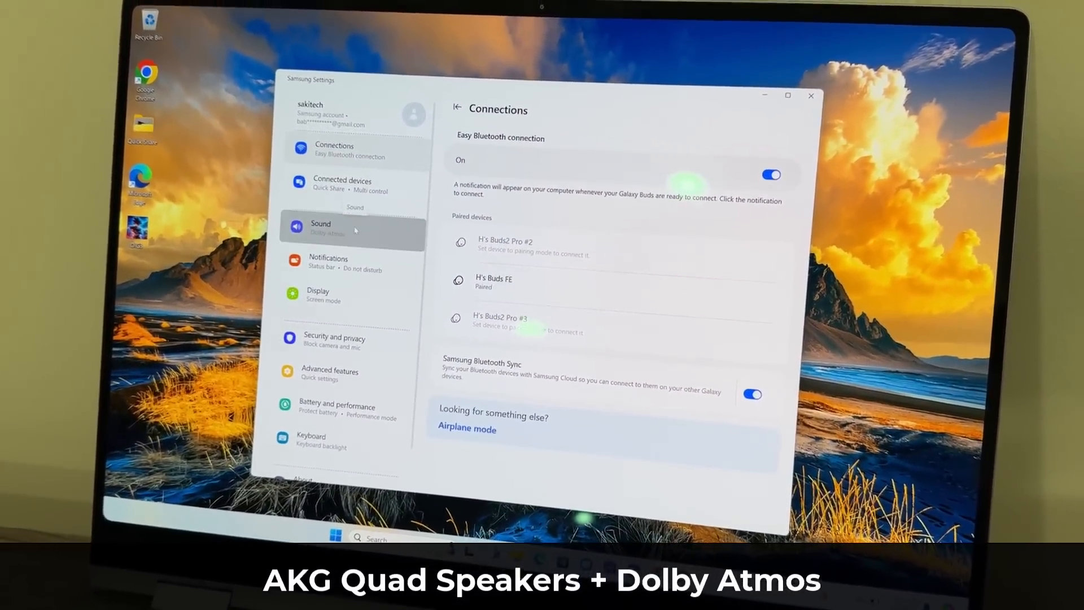
- Switch from the Connections page with paired Galaxy Buds to the Sound settings
{"action": "left_click", "coordinate": [319, 227]}
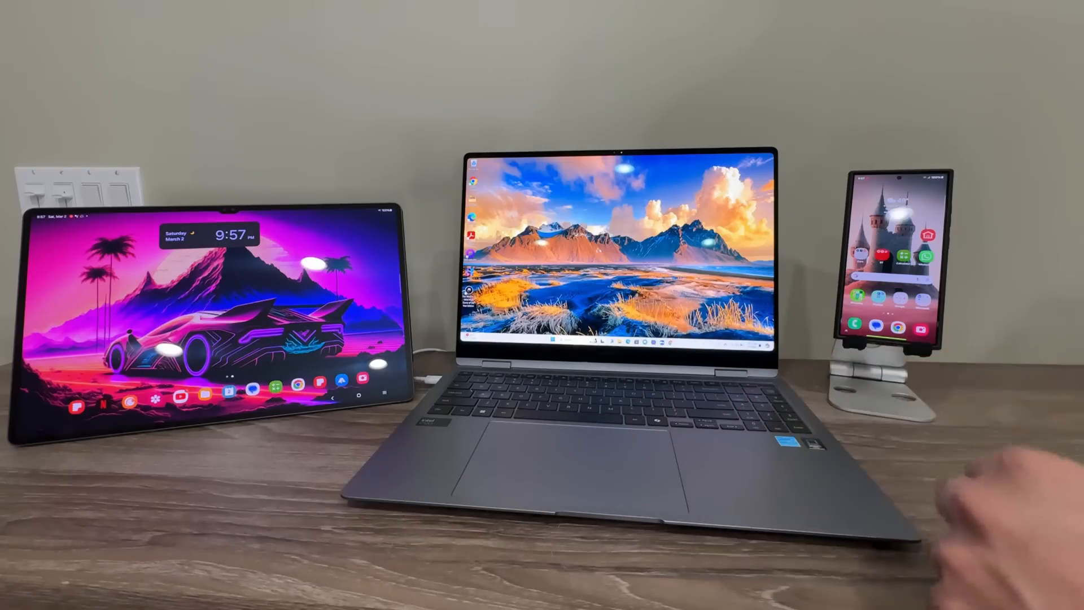
{"action": "mouse_move", "coordinate": [554, 485]}
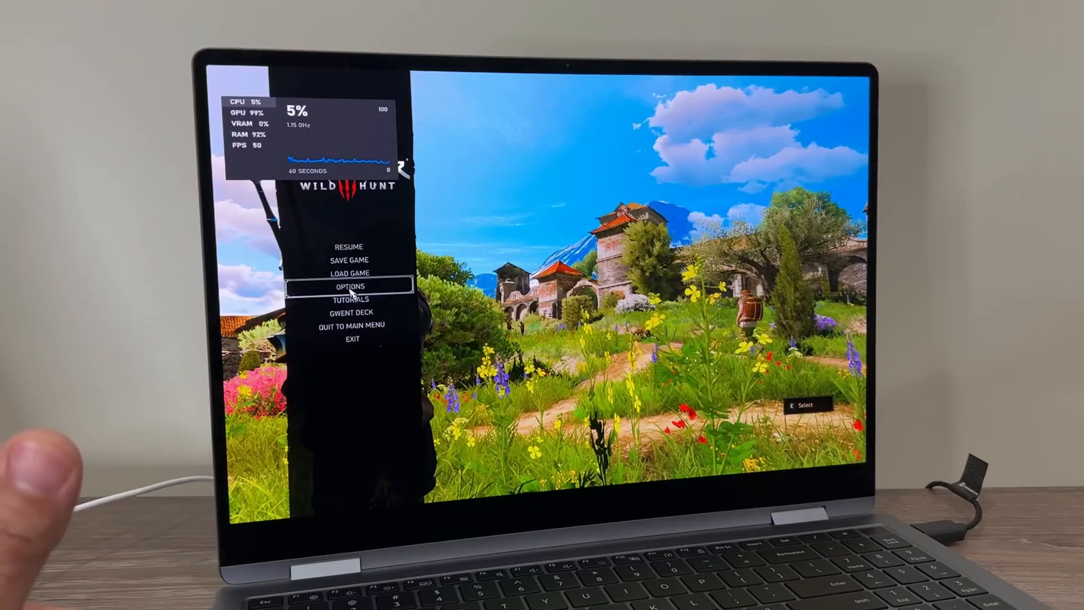
- Reach the video Display settings showing full screen at 1400x1050 with 120 FPS cap
{"action": "left_click", "coordinate": [351, 286]}
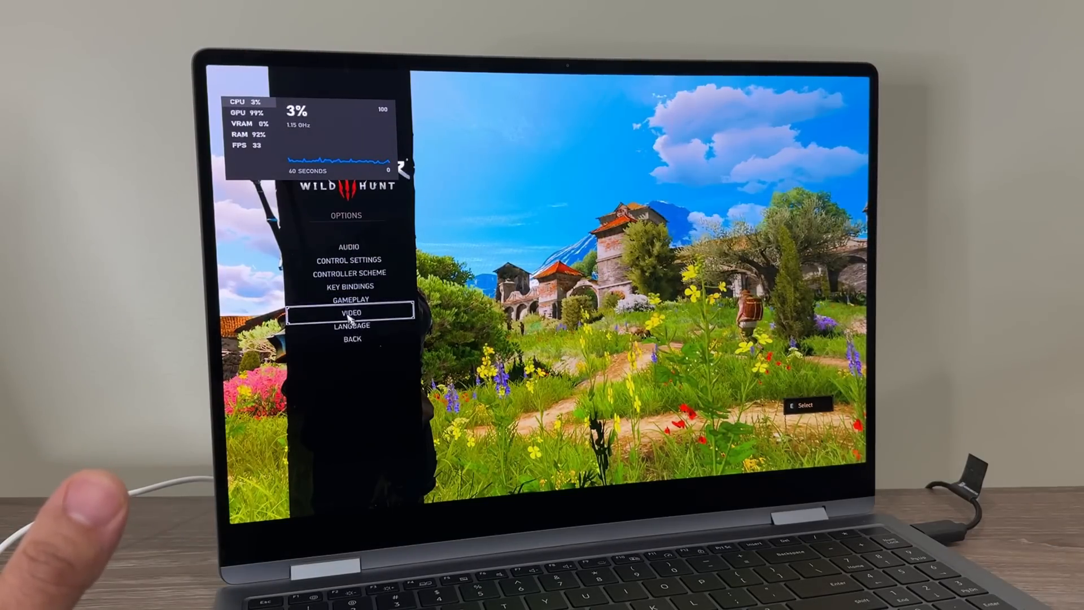
{"action": "left_click", "coordinate": [349, 312]}
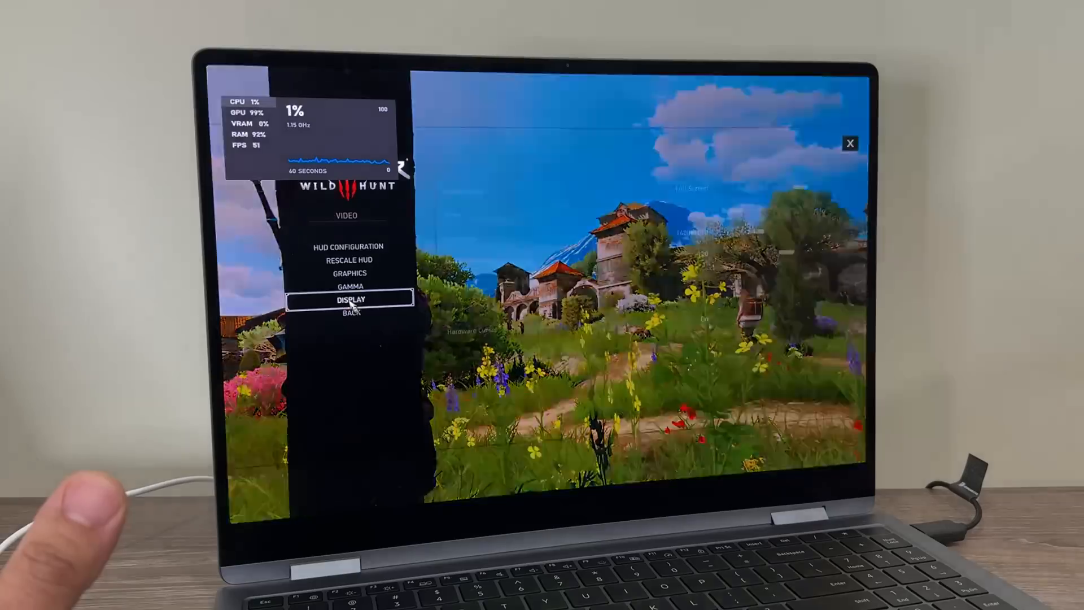
{"action": "left_click", "coordinate": [349, 299]}
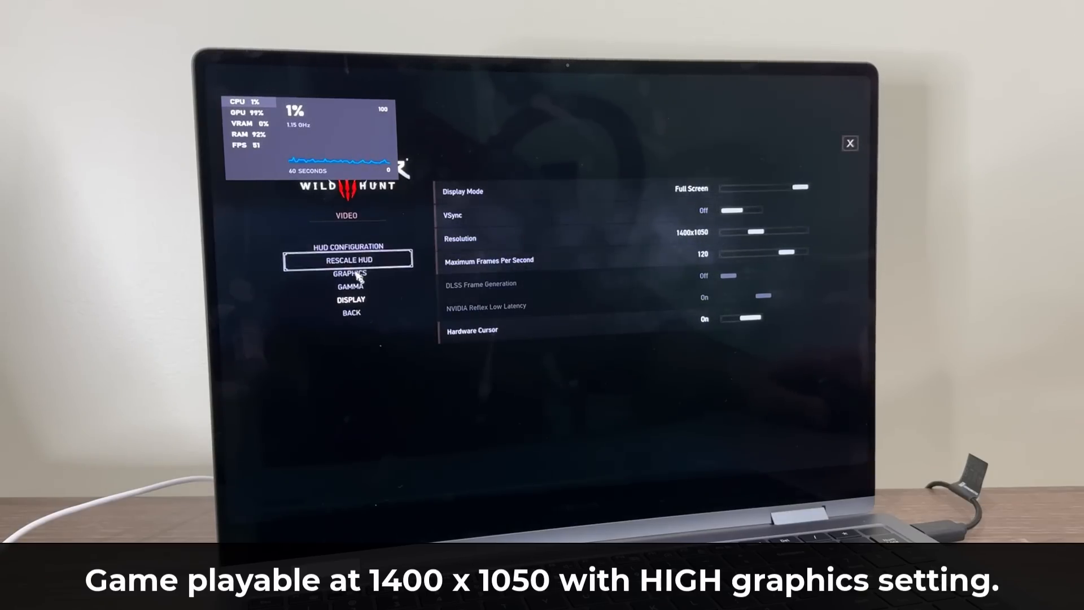
- Apply the HIGH graphics preset and return to the Display settings
{"action": "left_click", "coordinate": [350, 274]}
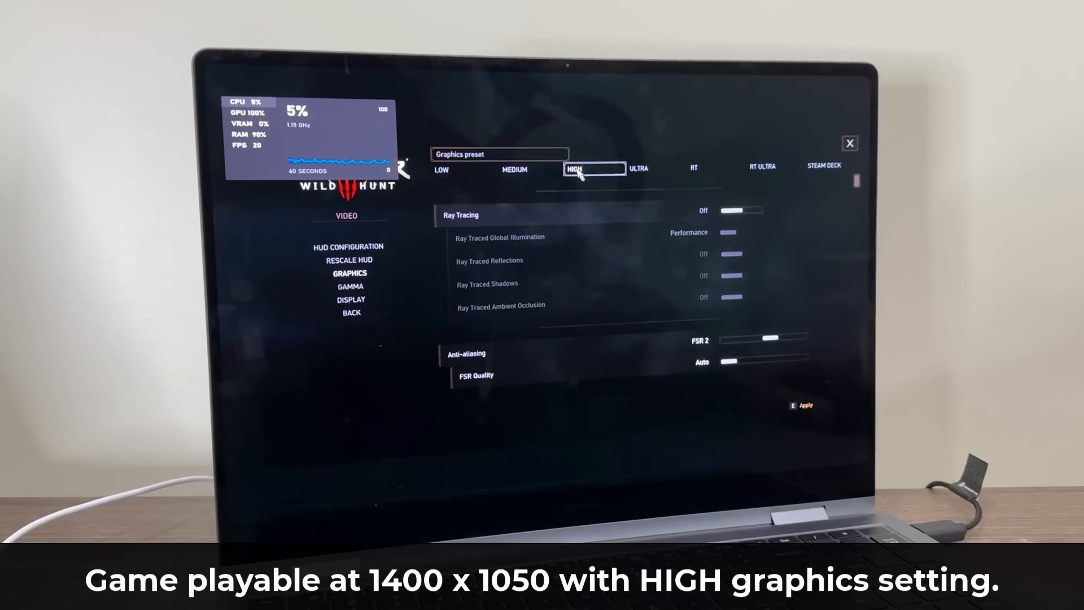
{"action": "left_click", "coordinate": [350, 299]}
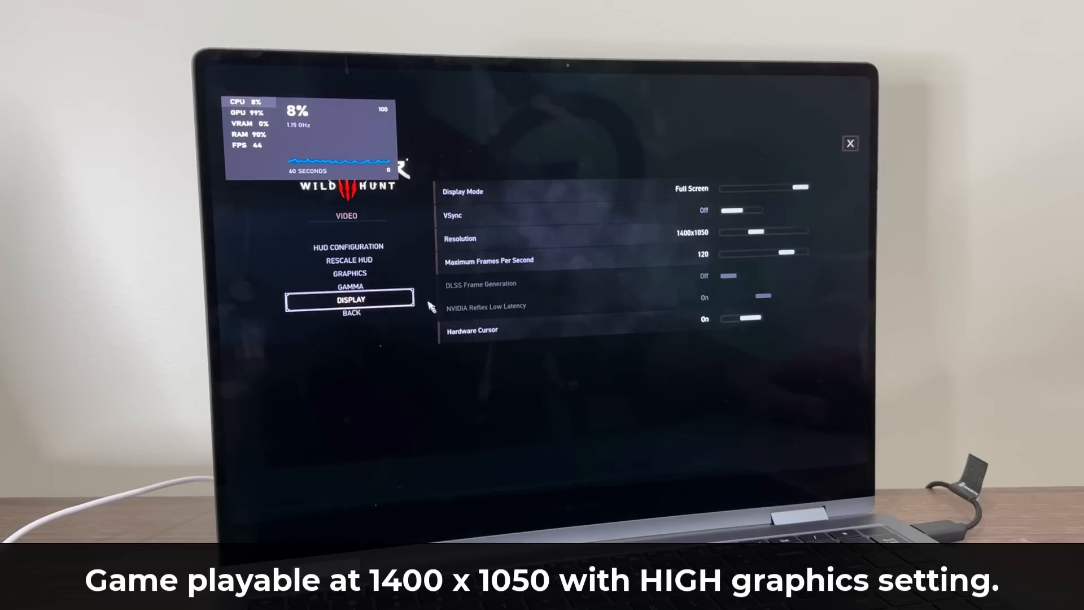
{"action": "left_click", "coordinate": [622, 239]}
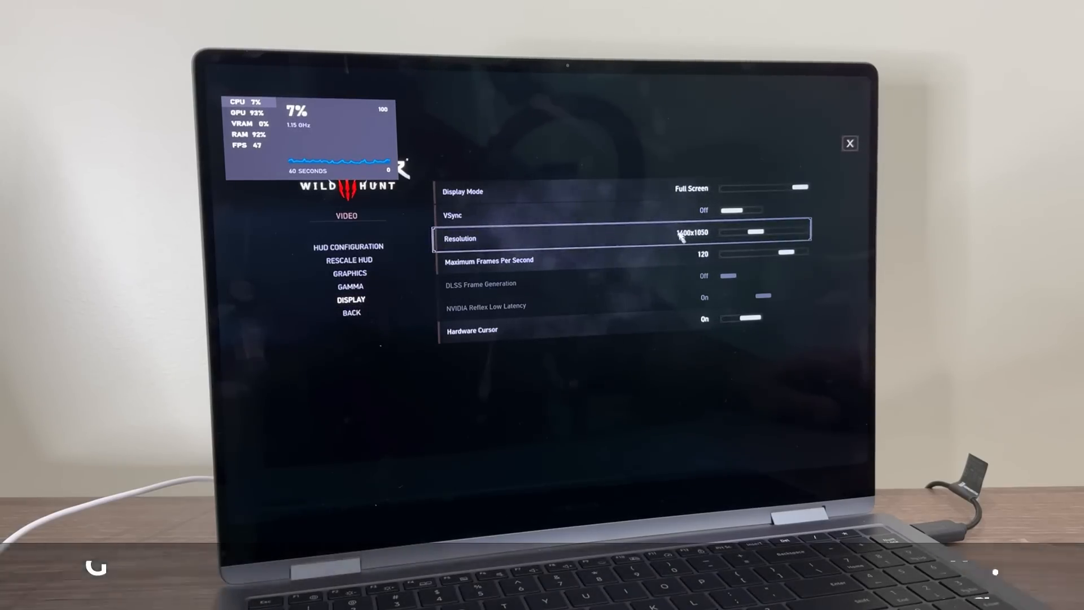